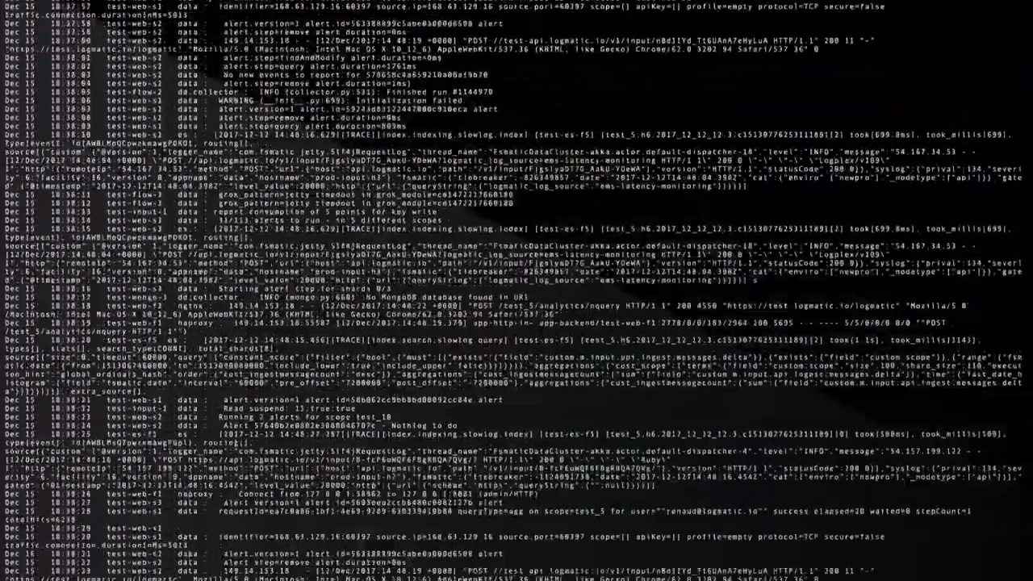
Step: Expand the Availability zone and Service facets in the Log Explorer
scroll("down", 3)
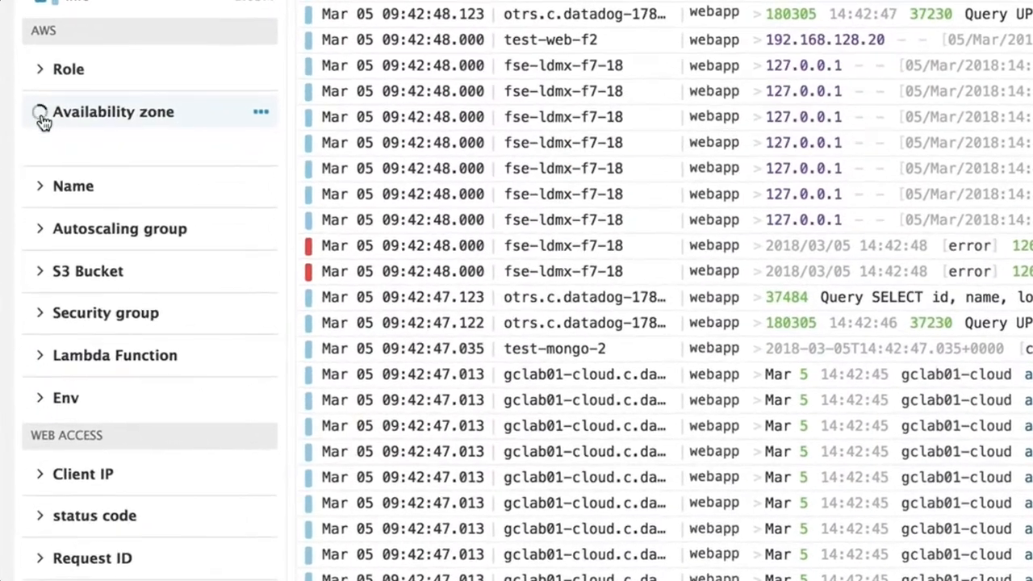
left_click(113, 111)
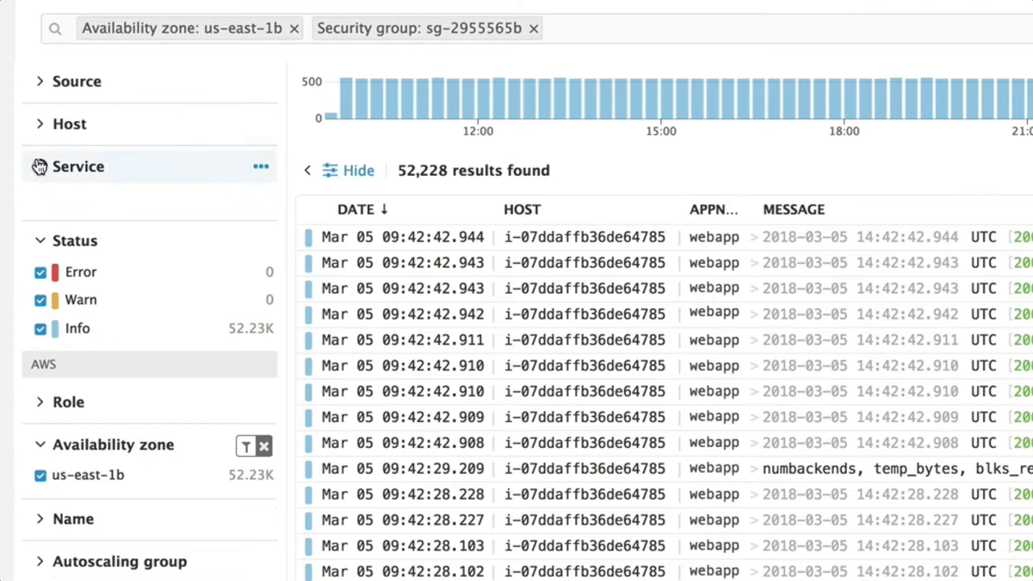
left_click(40, 197)
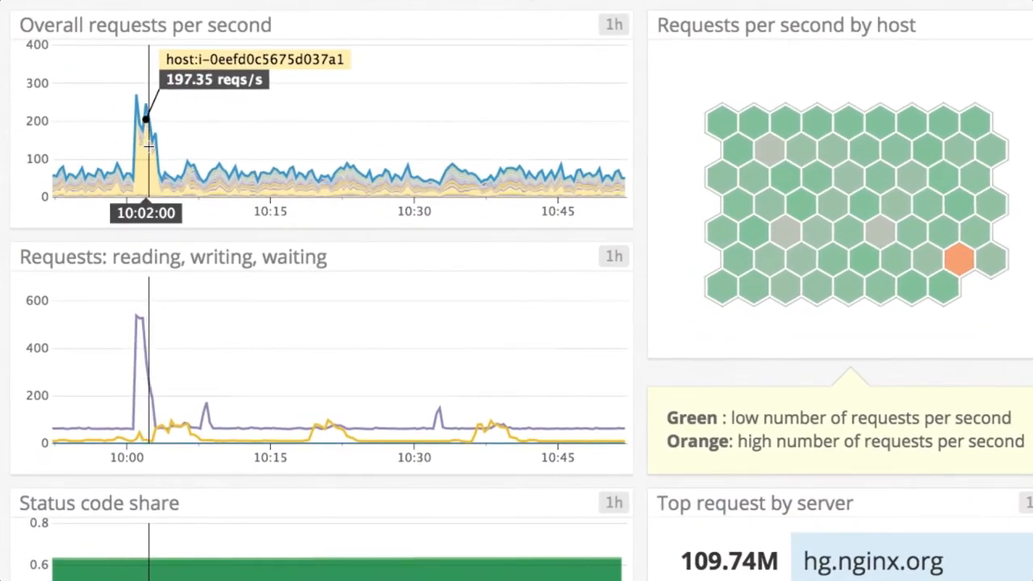
Step: View related logs for host i-0eefd0c5675d037a1 at the graph spike and open a log's details
left_click(145, 121)
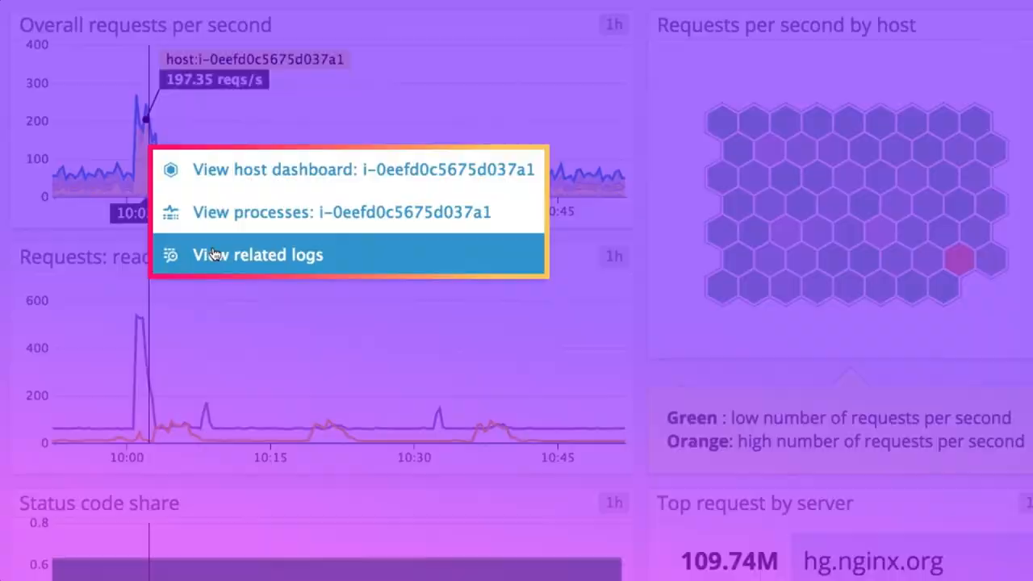
left_click(257, 254)
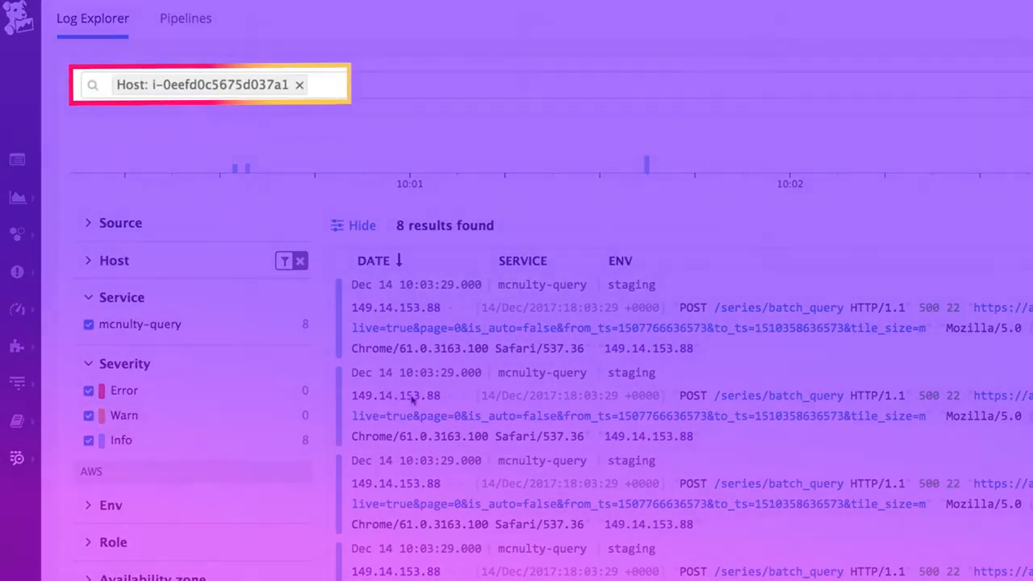
left_click(412, 395)
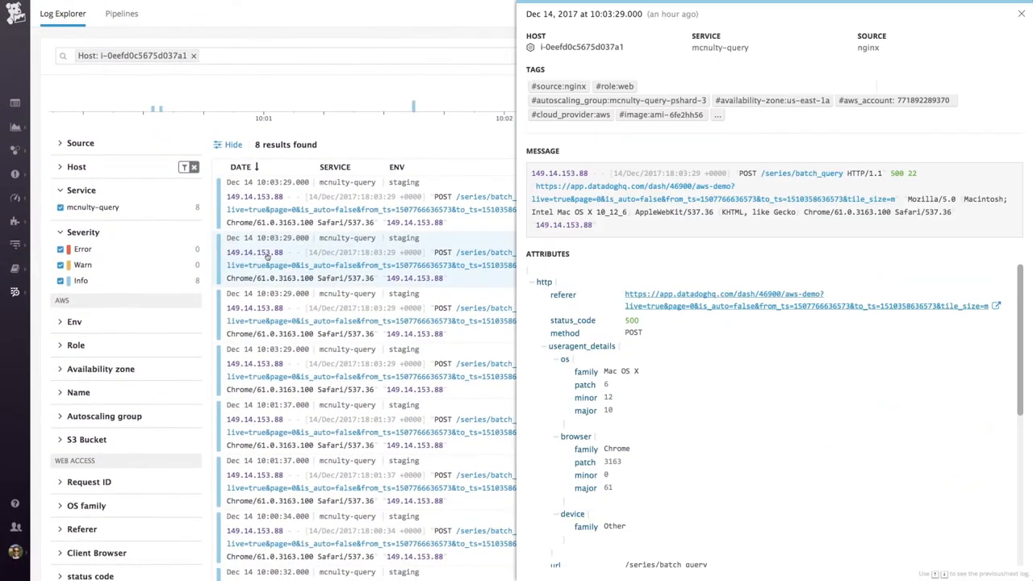
Step: Open the log's mcnulty-query service in APM
left_click(720, 48)
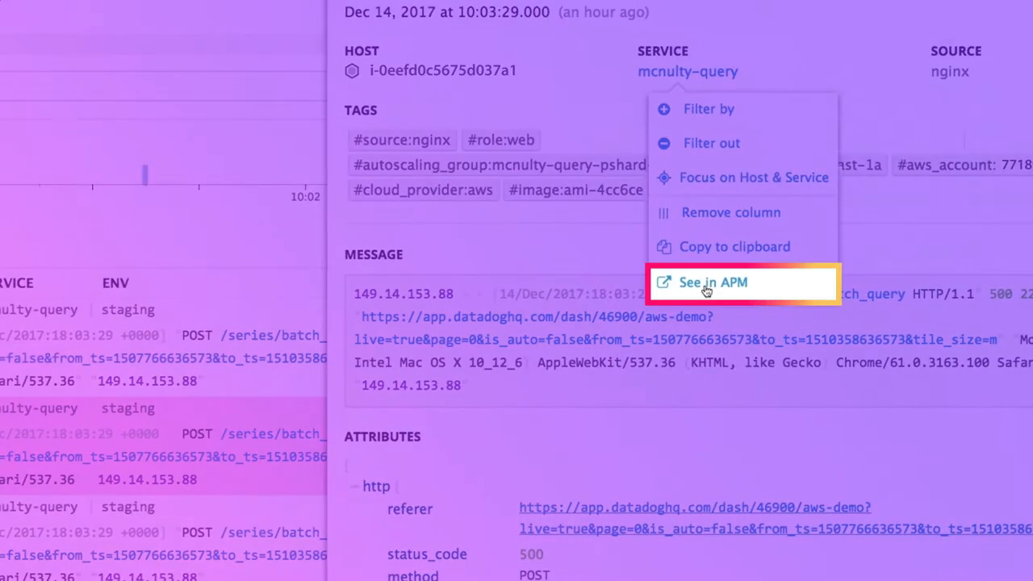
left_click(709, 282)
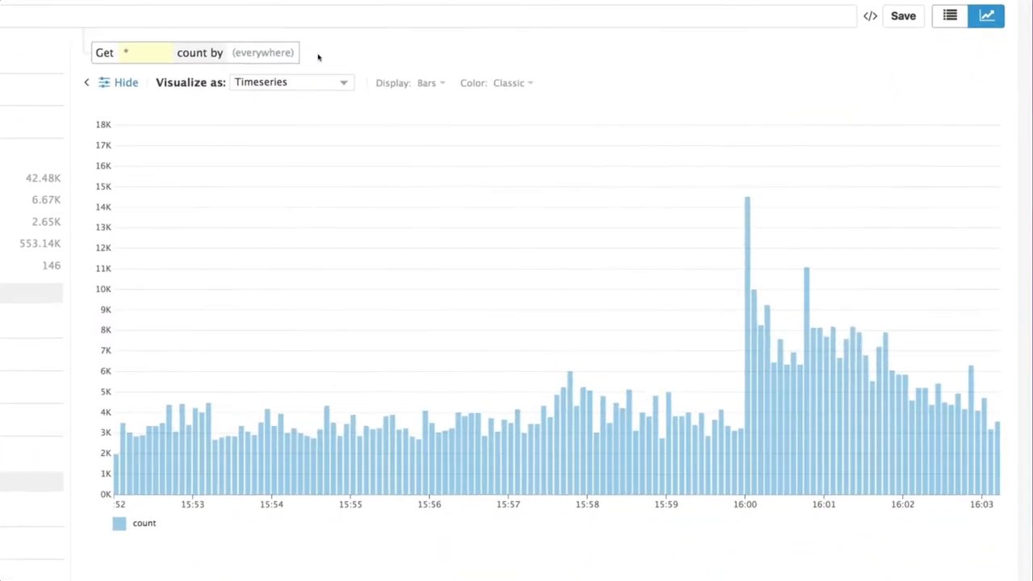
Step: Group log counts by Status, inspect the 16:00 error bar, and expand the second Nginx pipeline
left_click(262, 53)
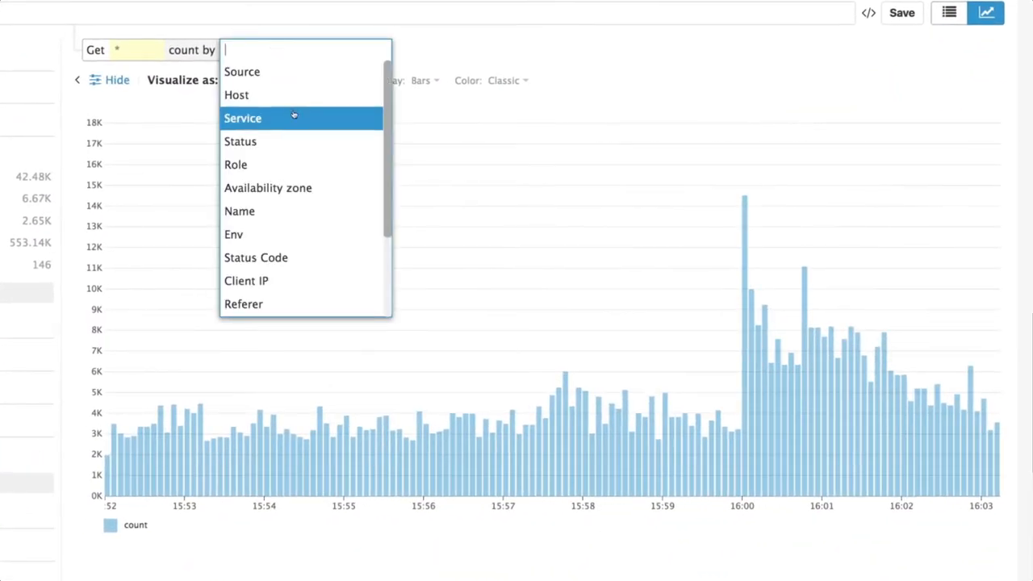
left_click(240, 141)
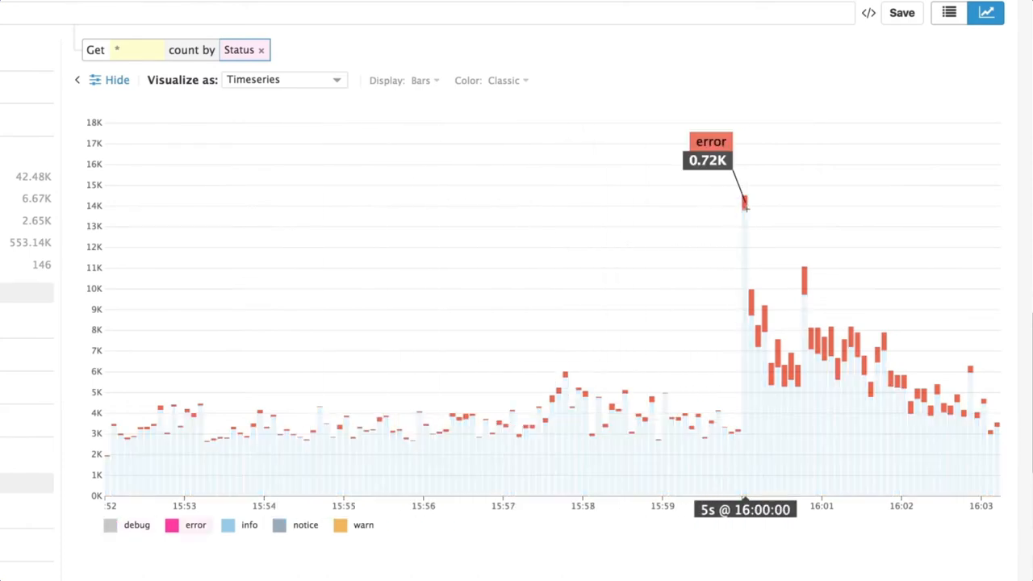
left_click(744, 202)
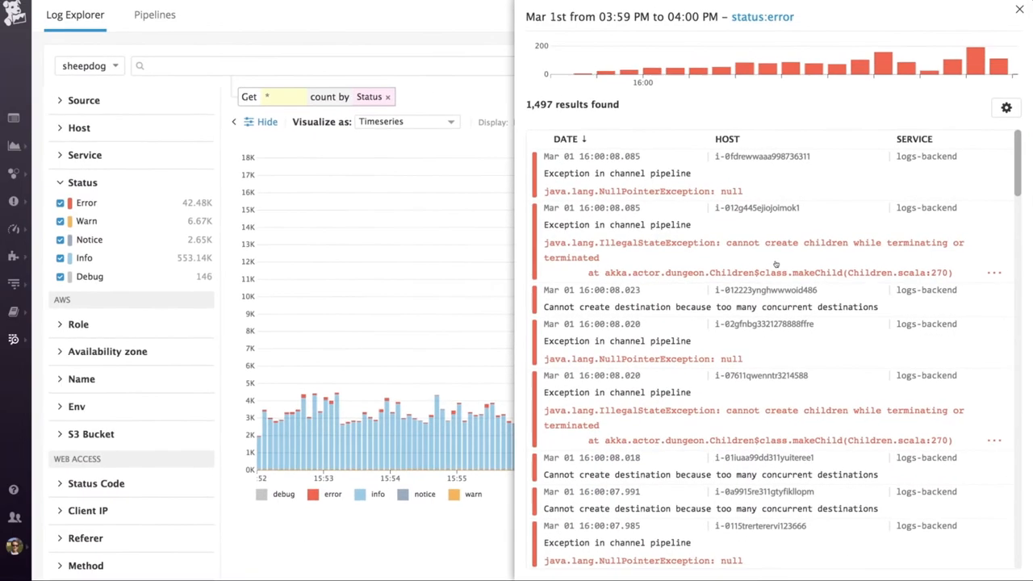
left_click(154, 15)
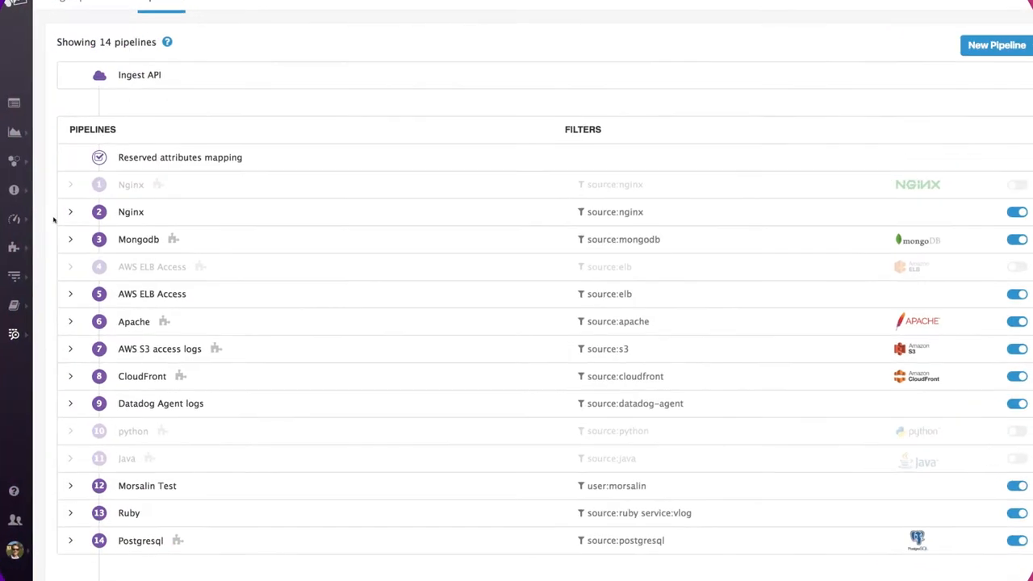
left_click(70, 211)
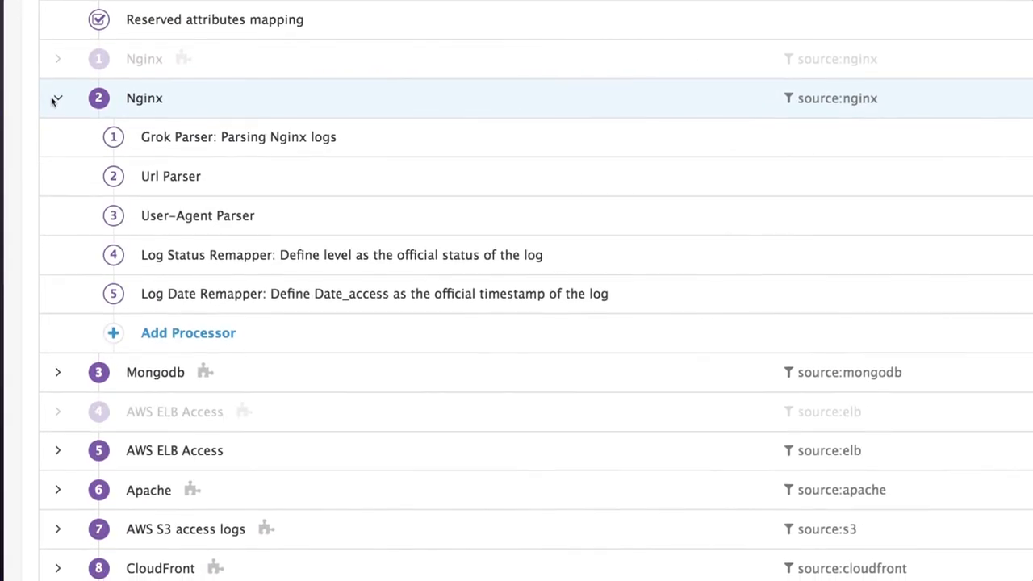